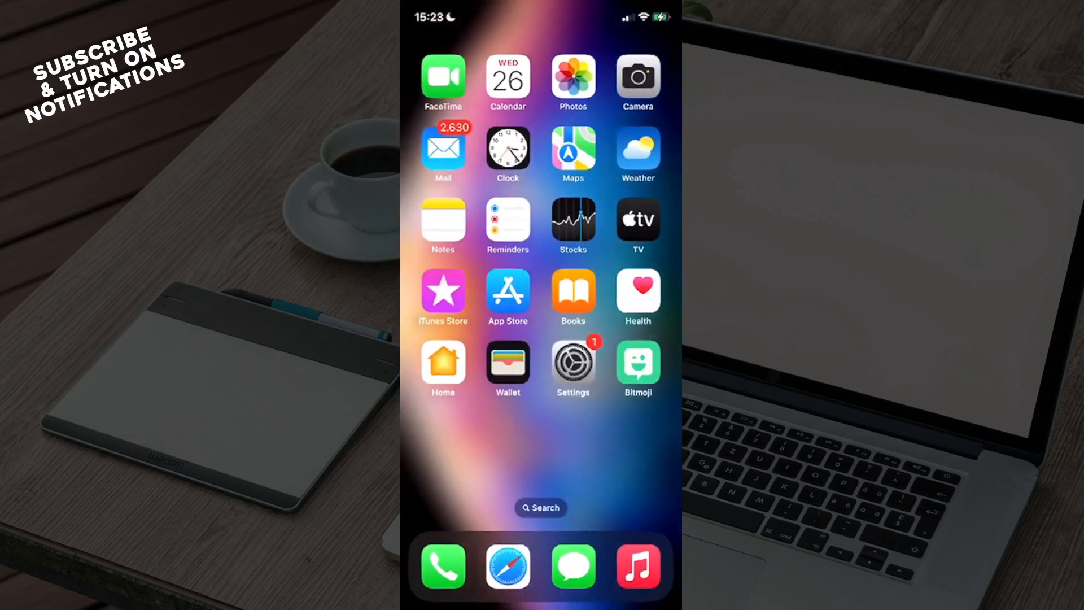
Step: Swipe to the home screen page that holds the Bitget app icon
scroll("left", 3)
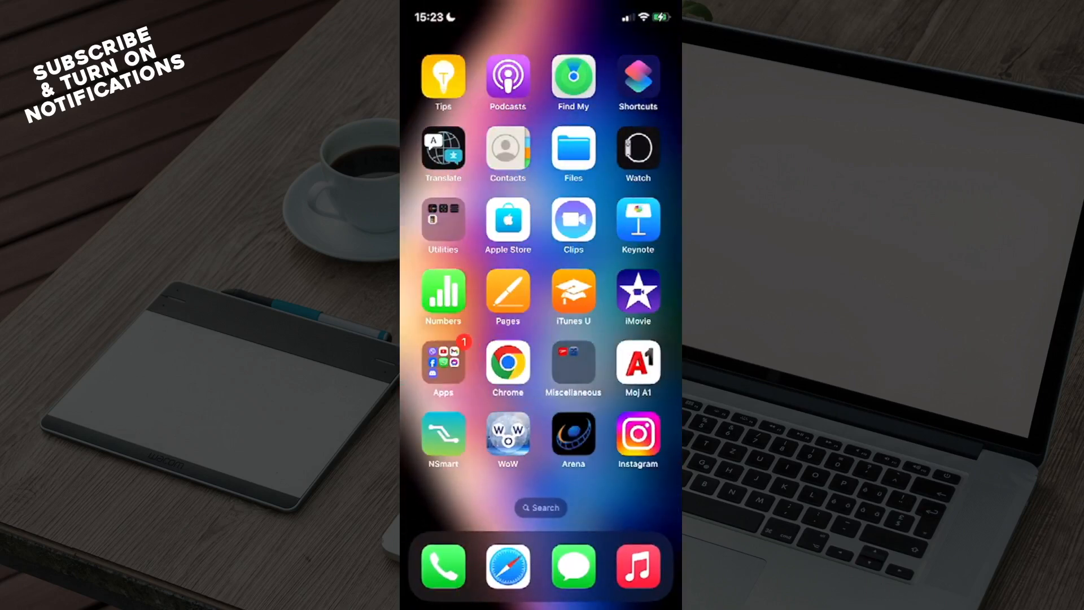
scroll("left", 3)
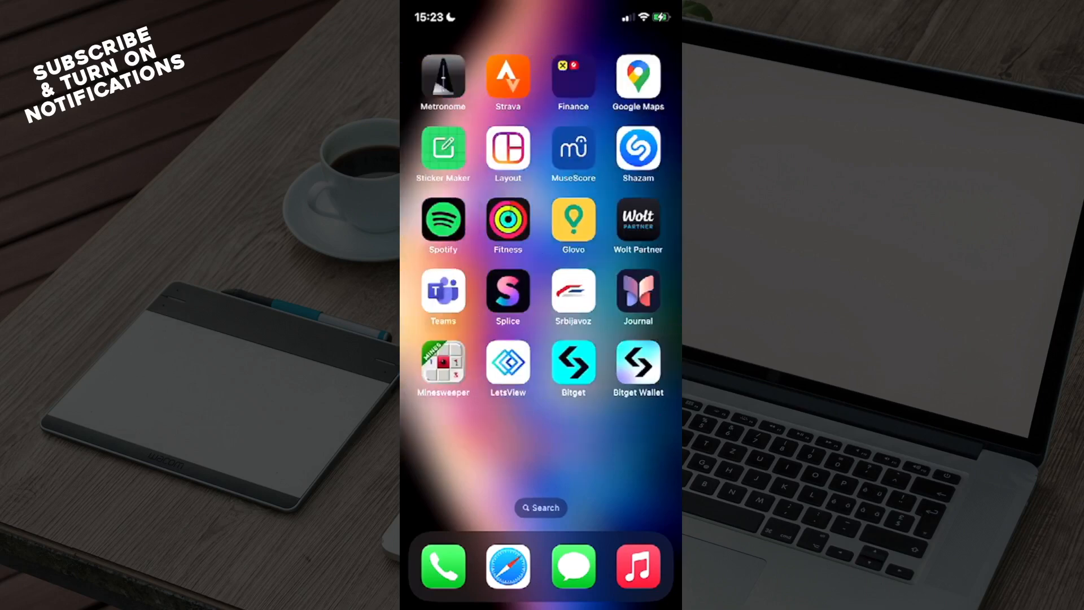
Step: Launch Bitget and go to the spot Convert screen via Trade
left_click(572, 363)
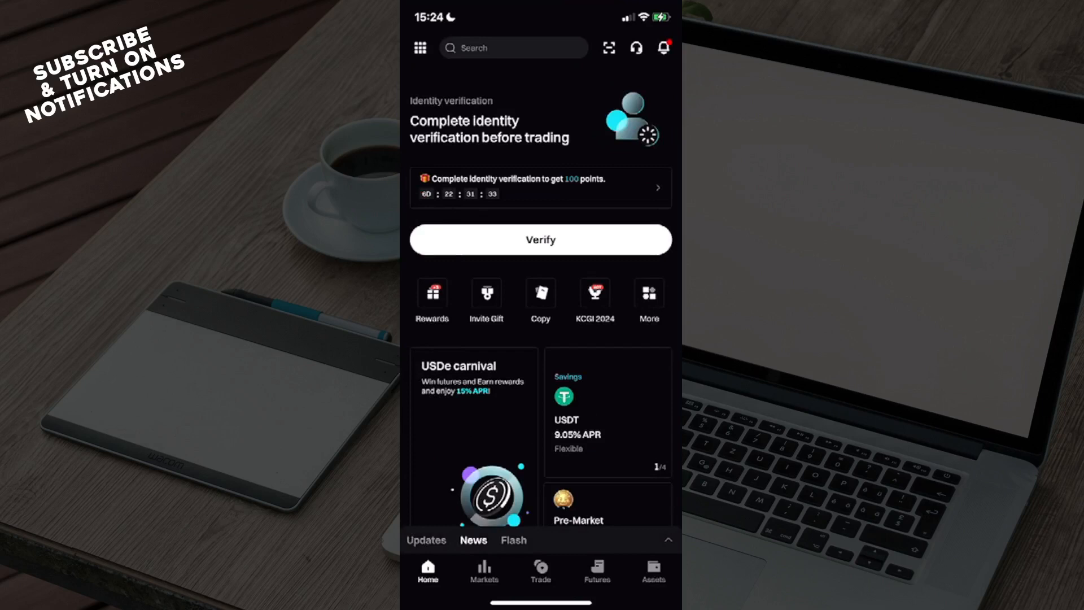
left_click(540, 569)
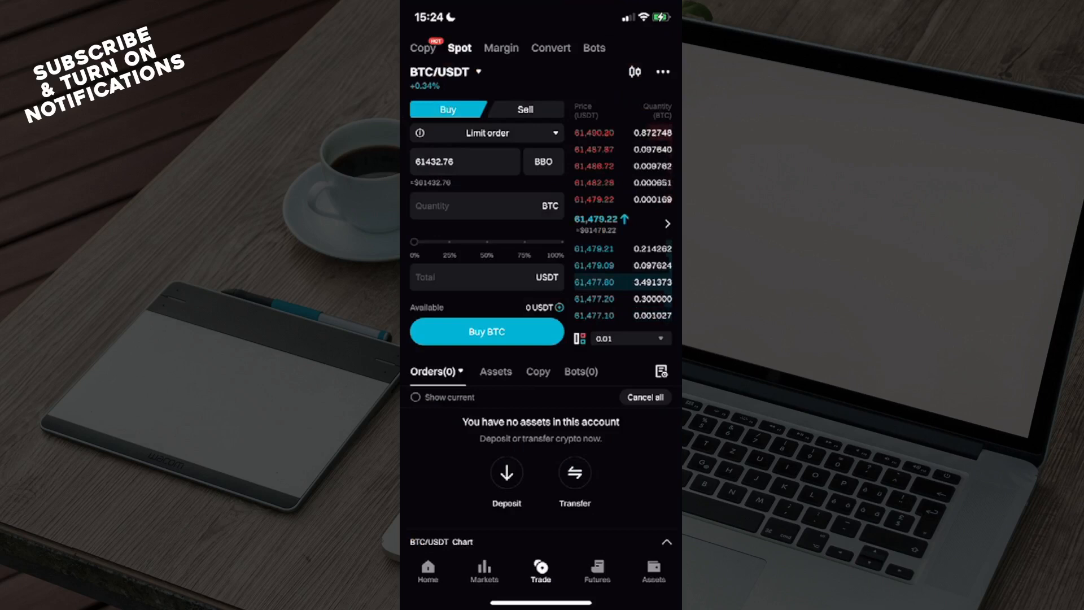
left_click(549, 47)
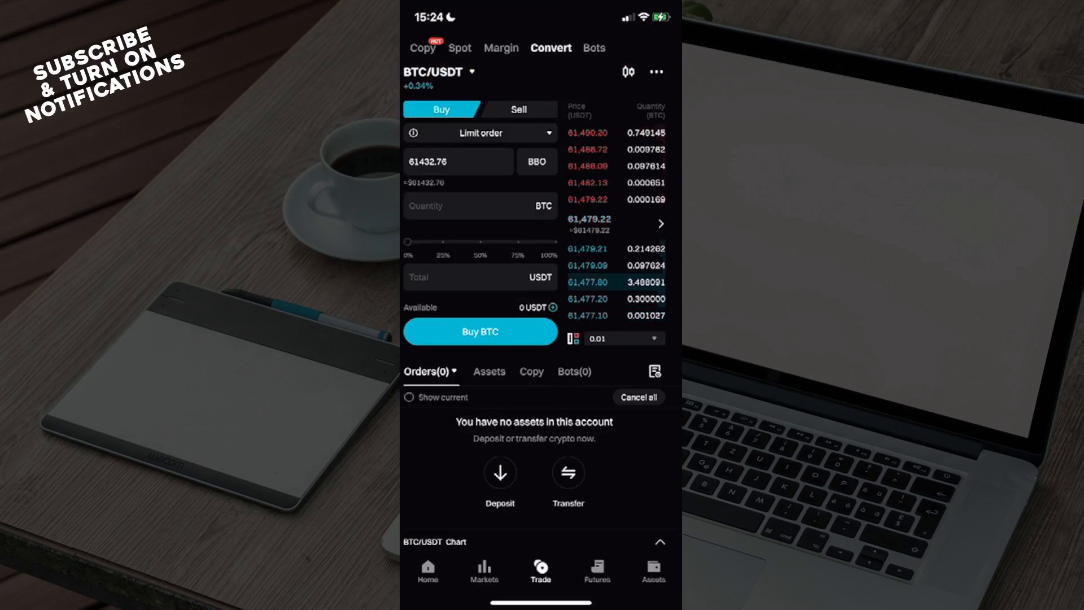
left_click(550, 47)
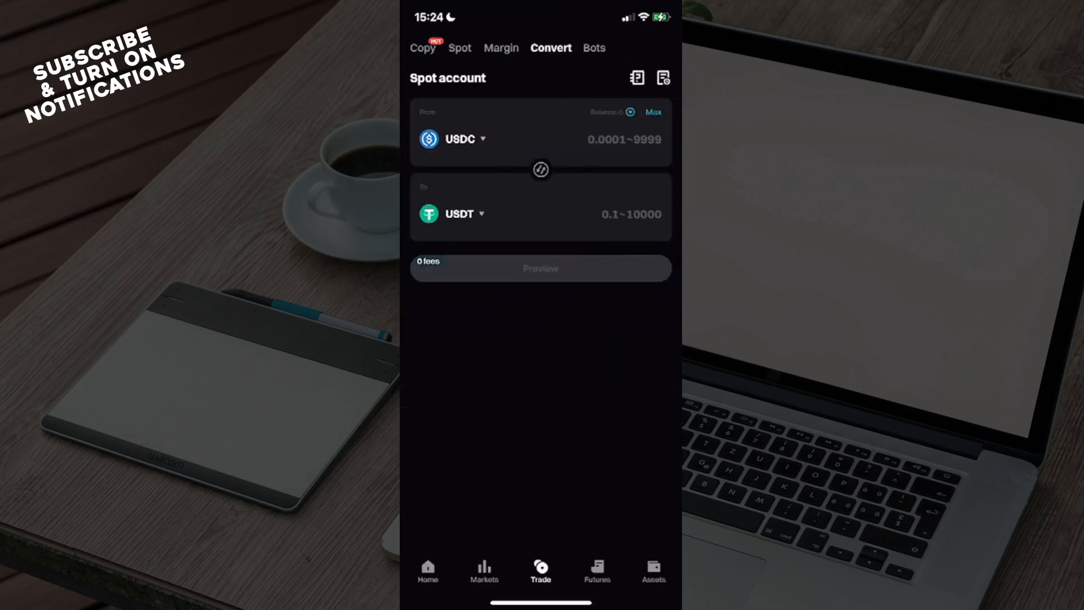
Step: Search 'Et' in the From currency list and choose ETH as the source
left_click(458, 139)
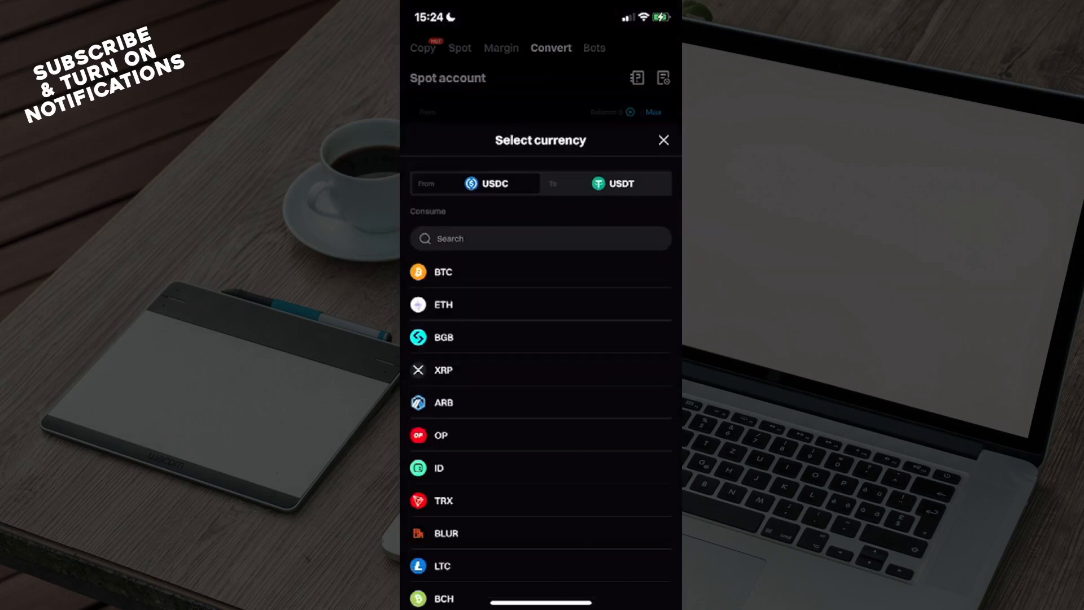
left_click(539, 238)
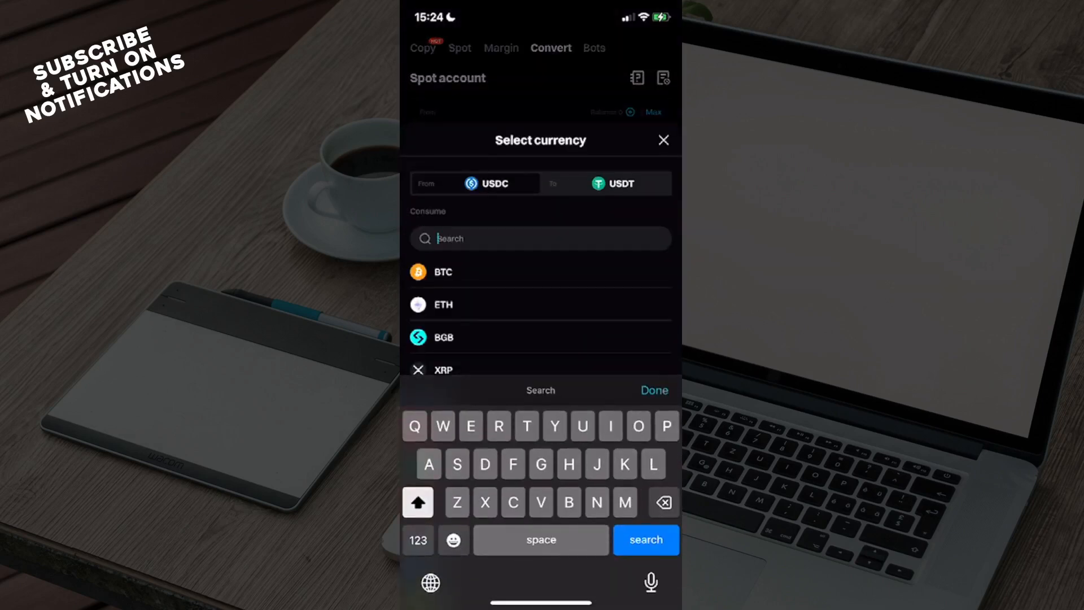
type("Et")
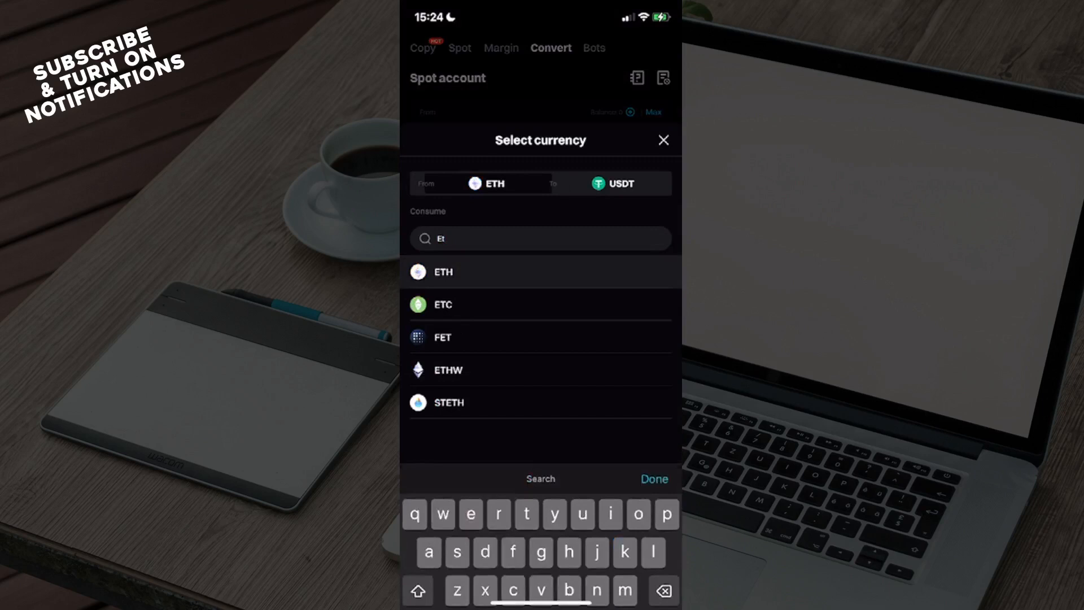
left_click(652, 479)
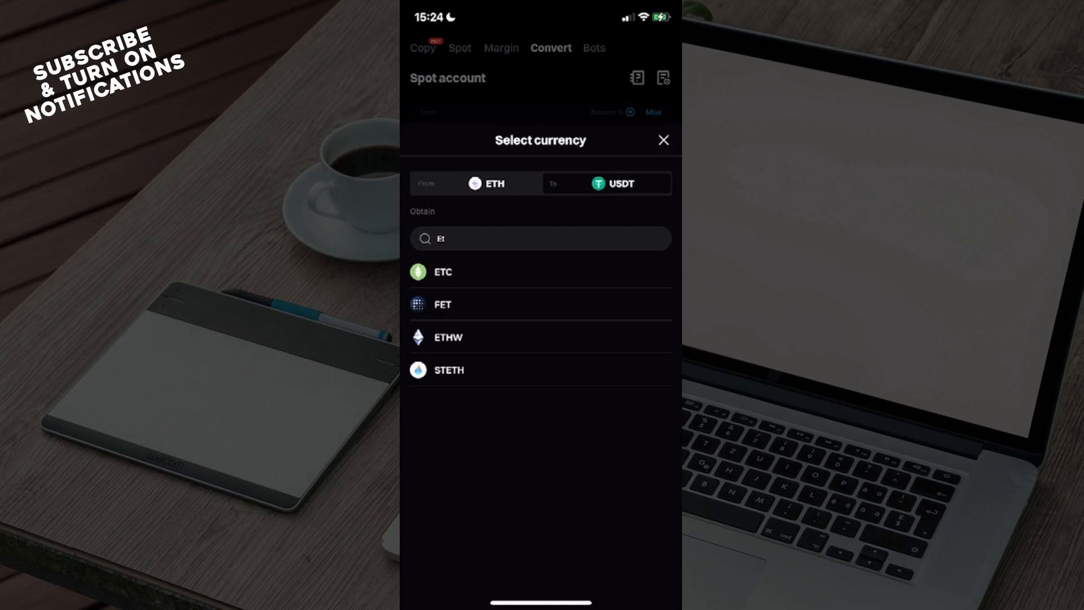
Step: Clear the search and choose USDT as the currency to receive
left_click(661, 140)
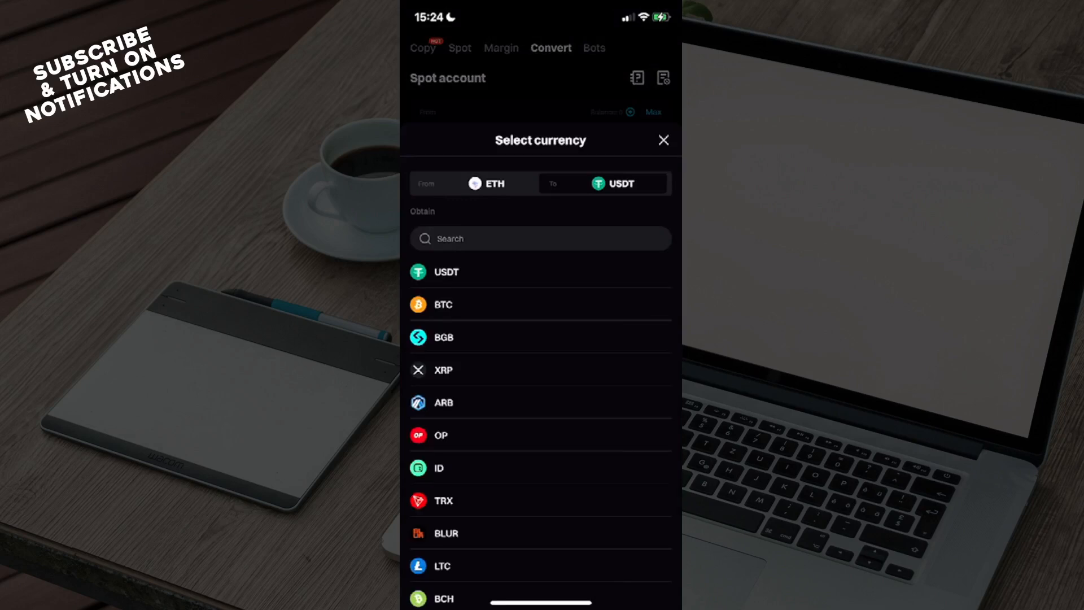
left_click(661, 140)
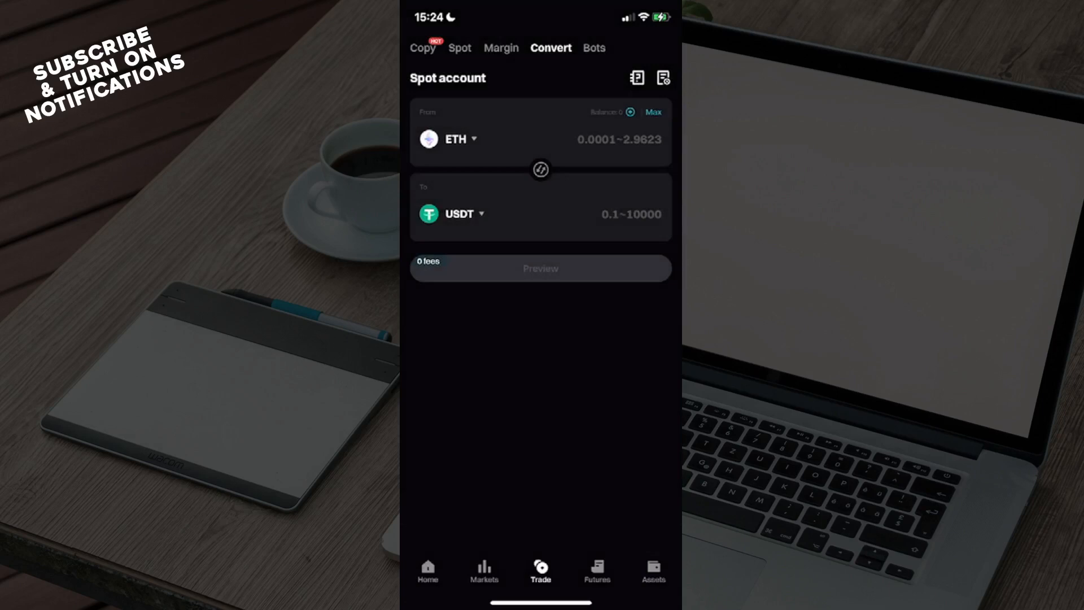
Step: Return to the Bitget home page with the identity verification prompt
left_click(426, 569)
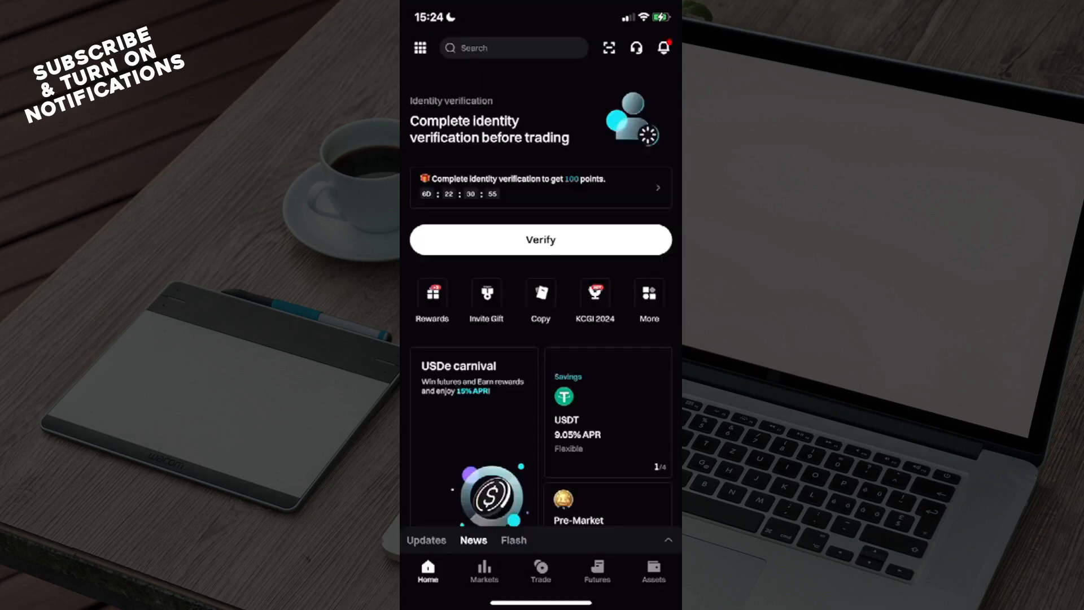